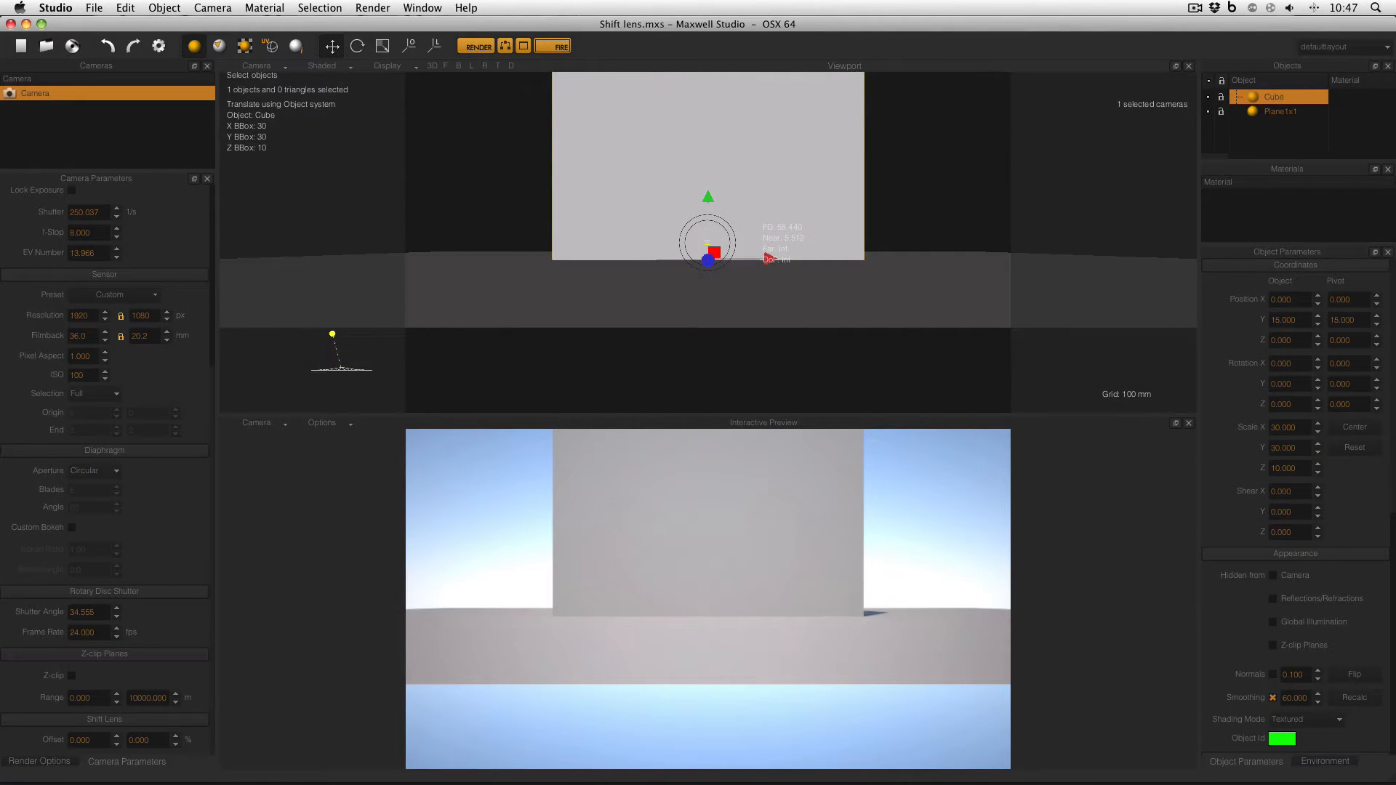
# Step: Show the Environment panel with the physical sky and sun settings
pyautogui.click(1325, 762)
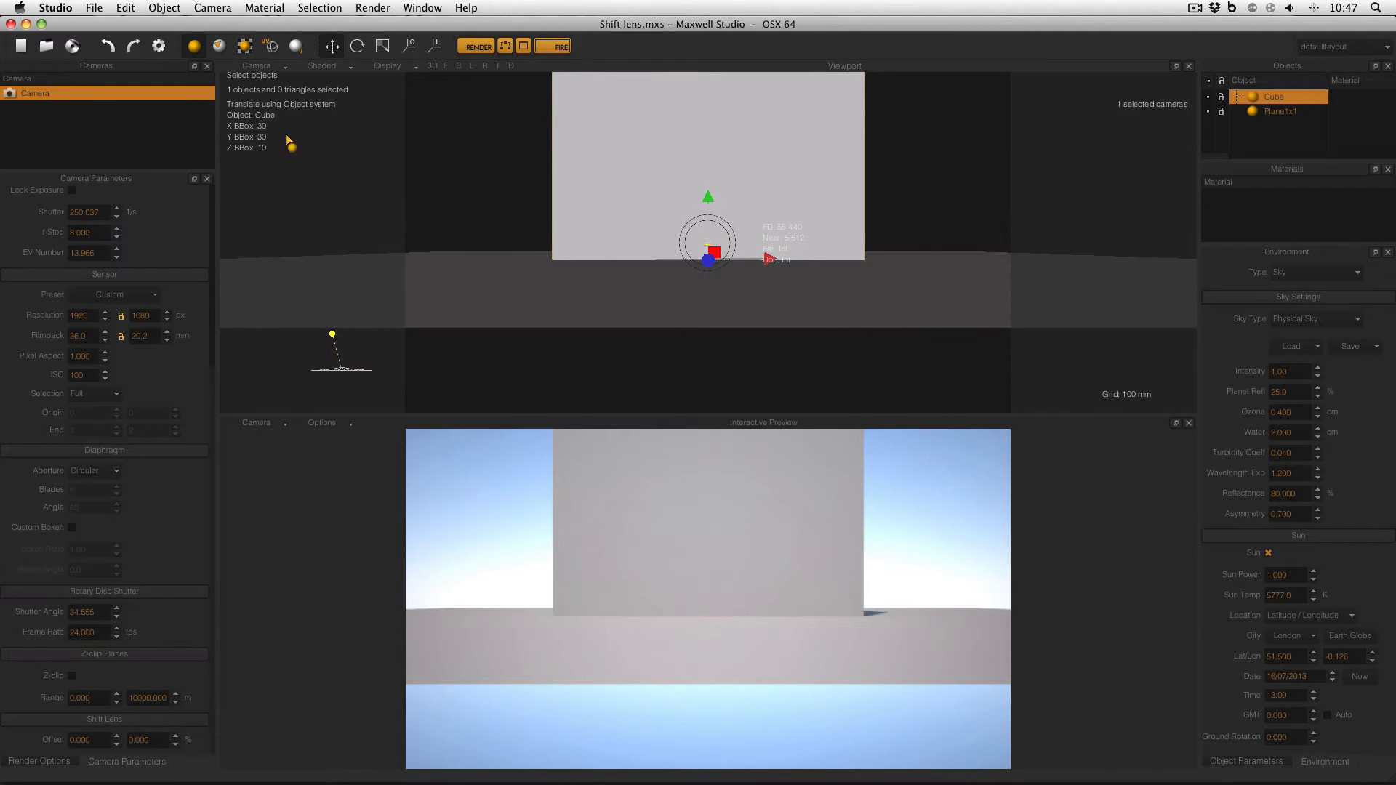
pyautogui.moveTo(271, 153)
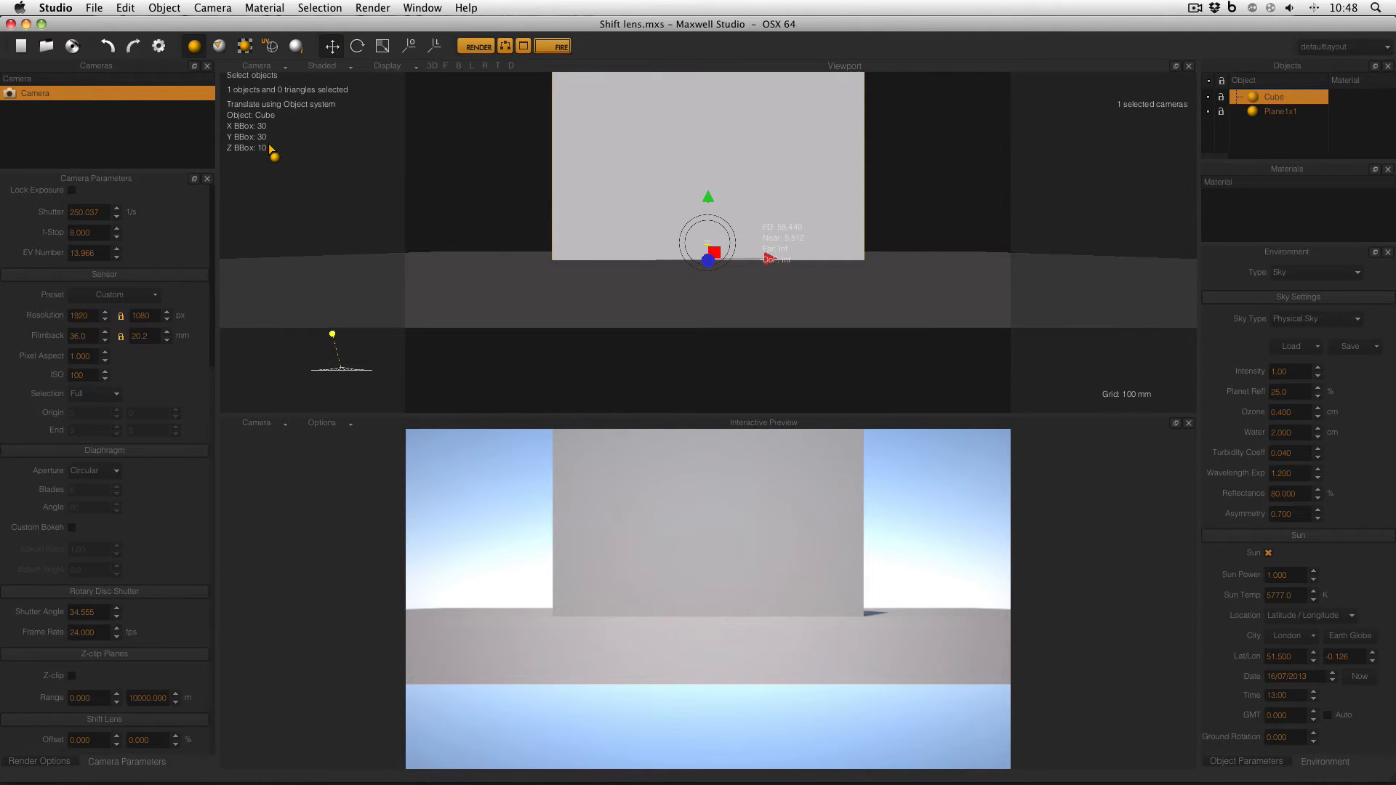
# Step: Start the FIRE interactive preview so the cube's converging verticals render live
pyautogui.click(553, 45)
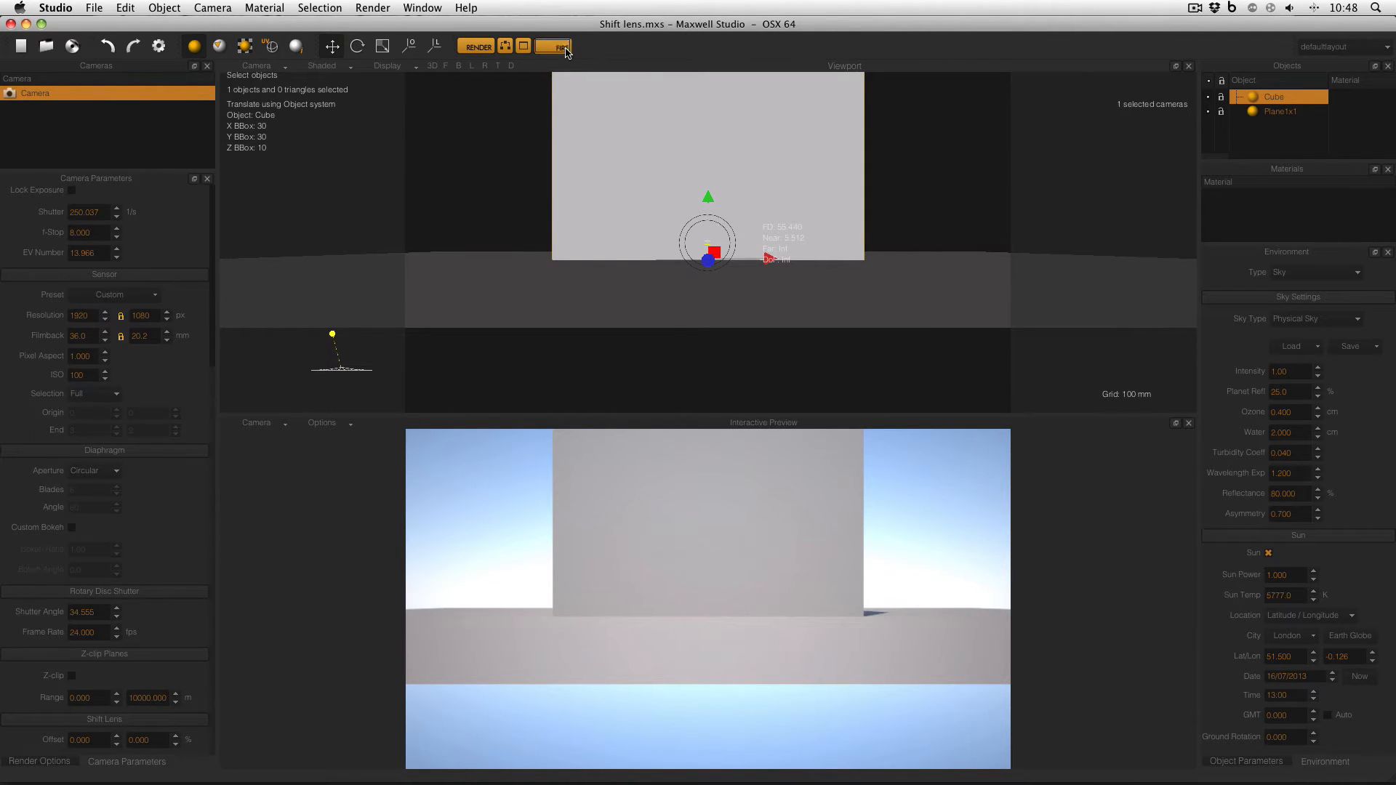
pyautogui.click(554, 47)
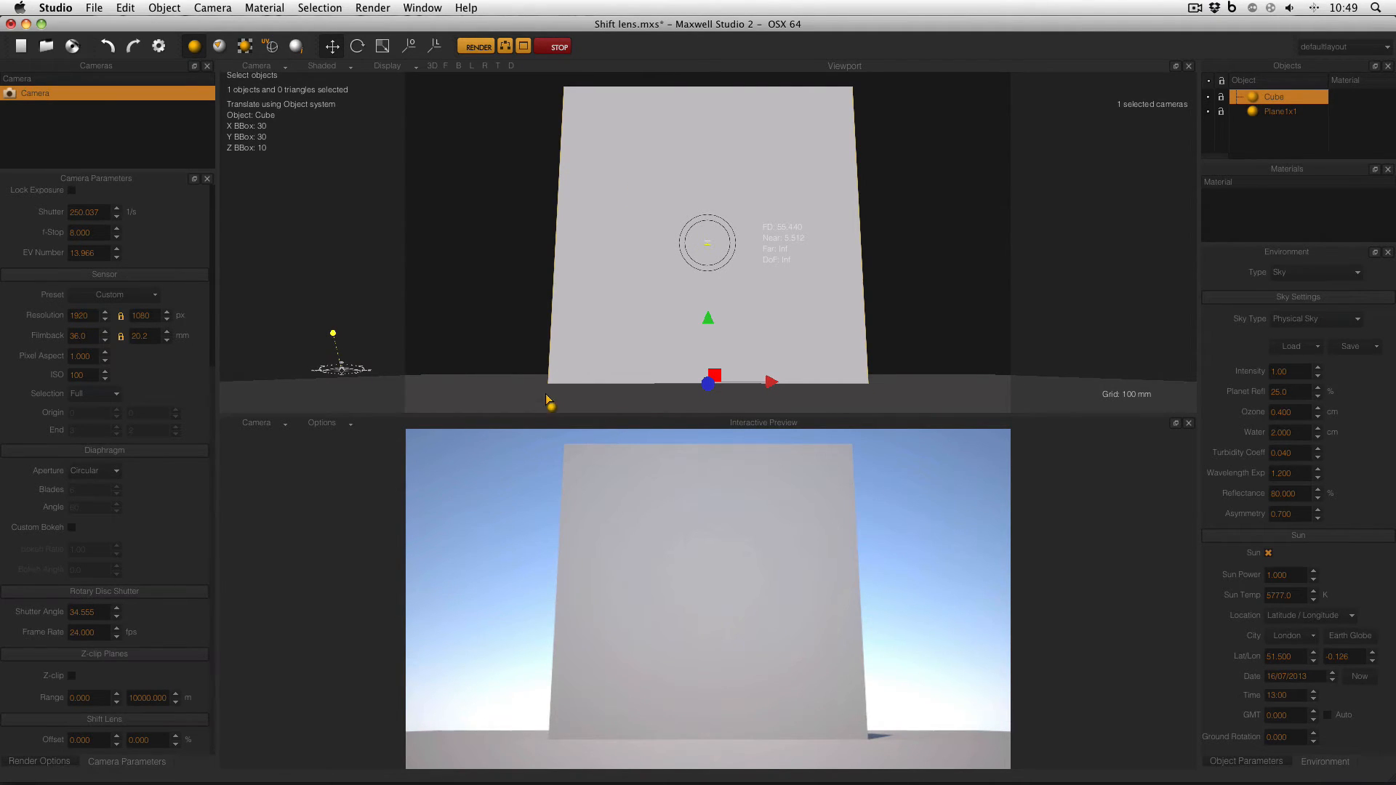
pyautogui.moveTo(852, 179)
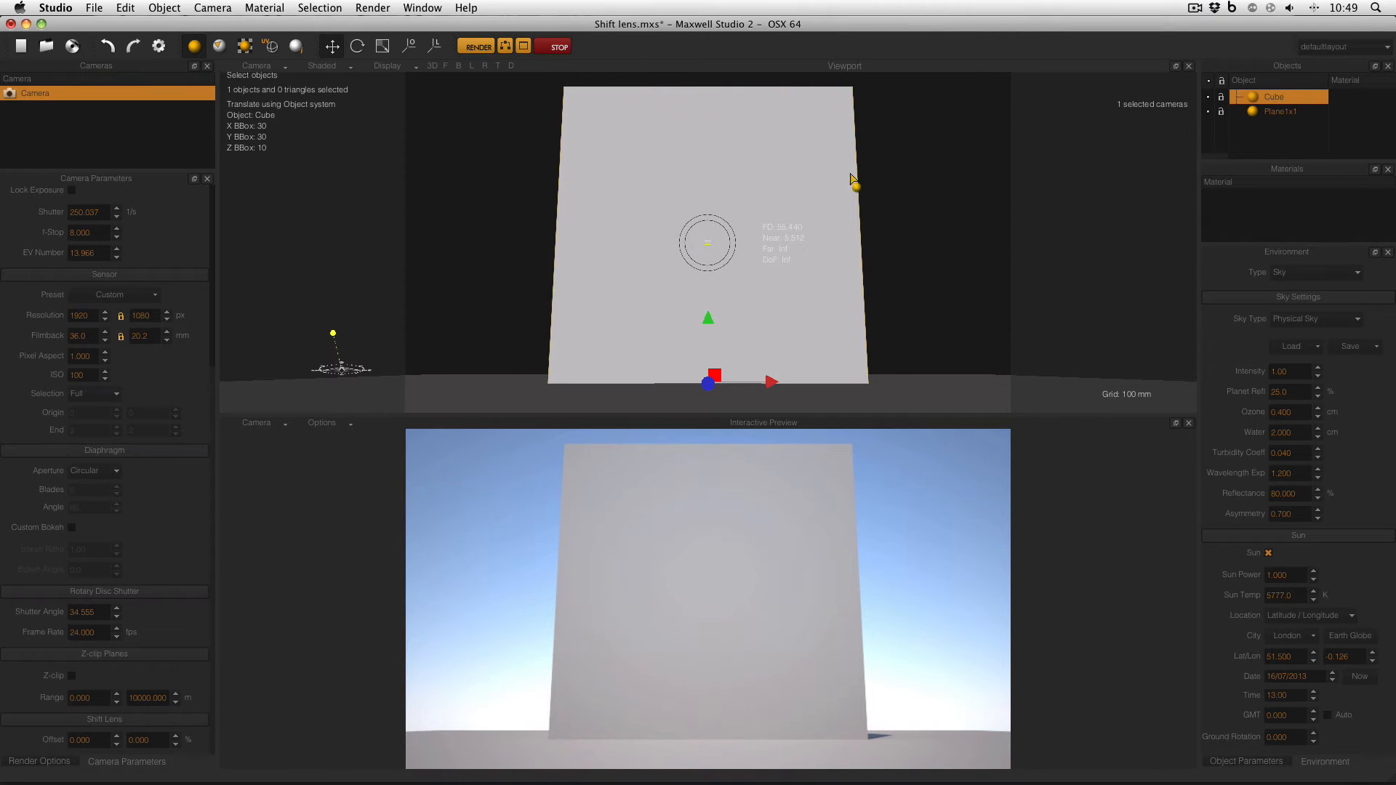
pyautogui.moveTo(855, 185); pyautogui.dragTo(569, 101)
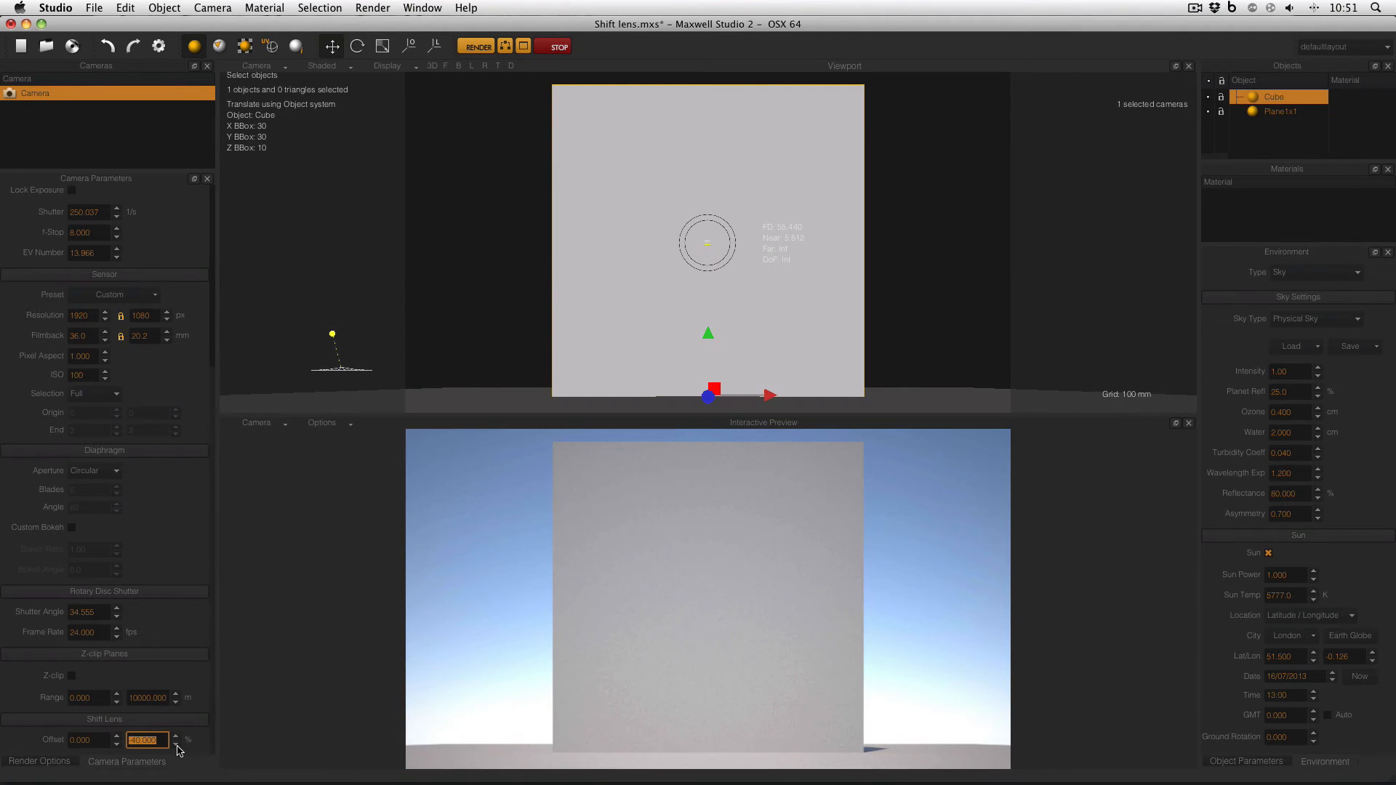
pyautogui.moveTo(111, 748)
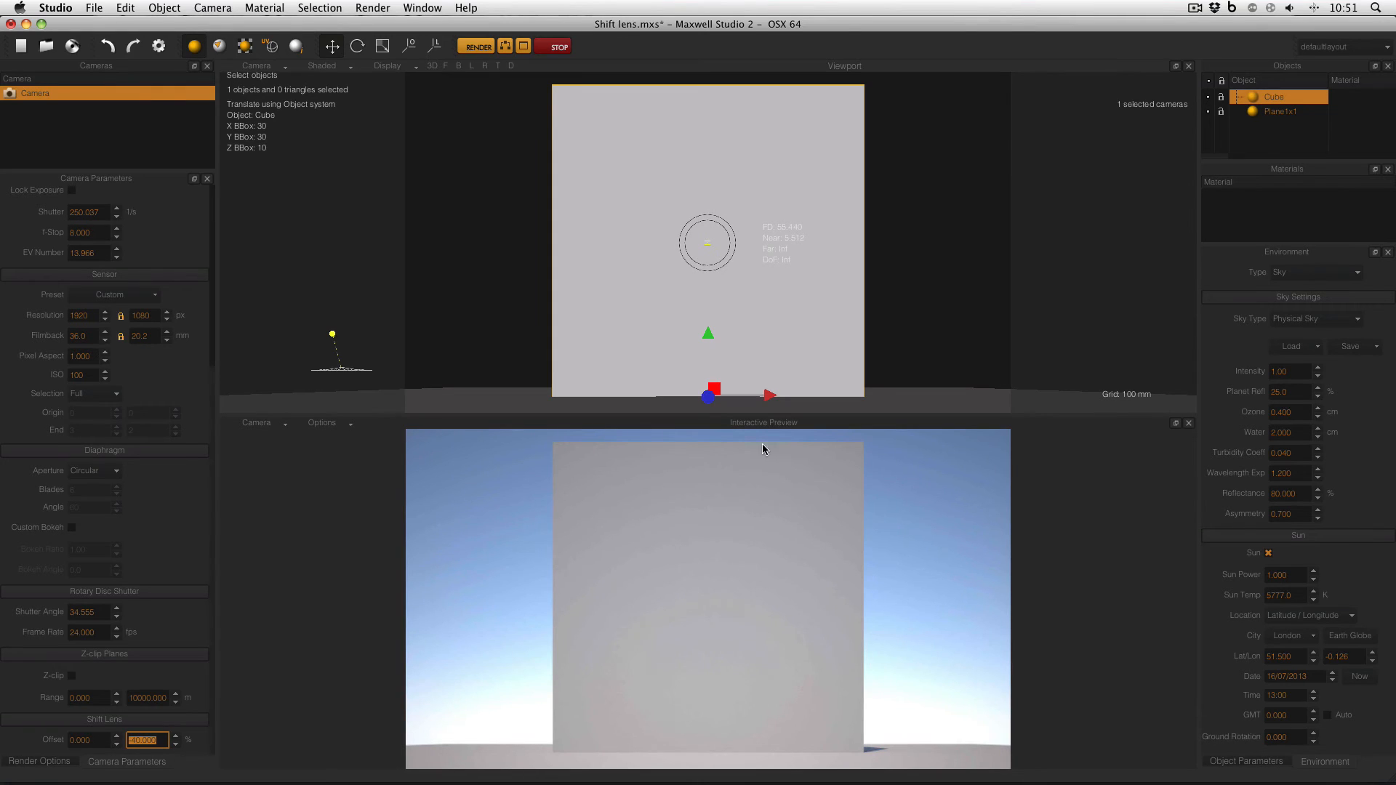
pyautogui.moveTo(551, 488)
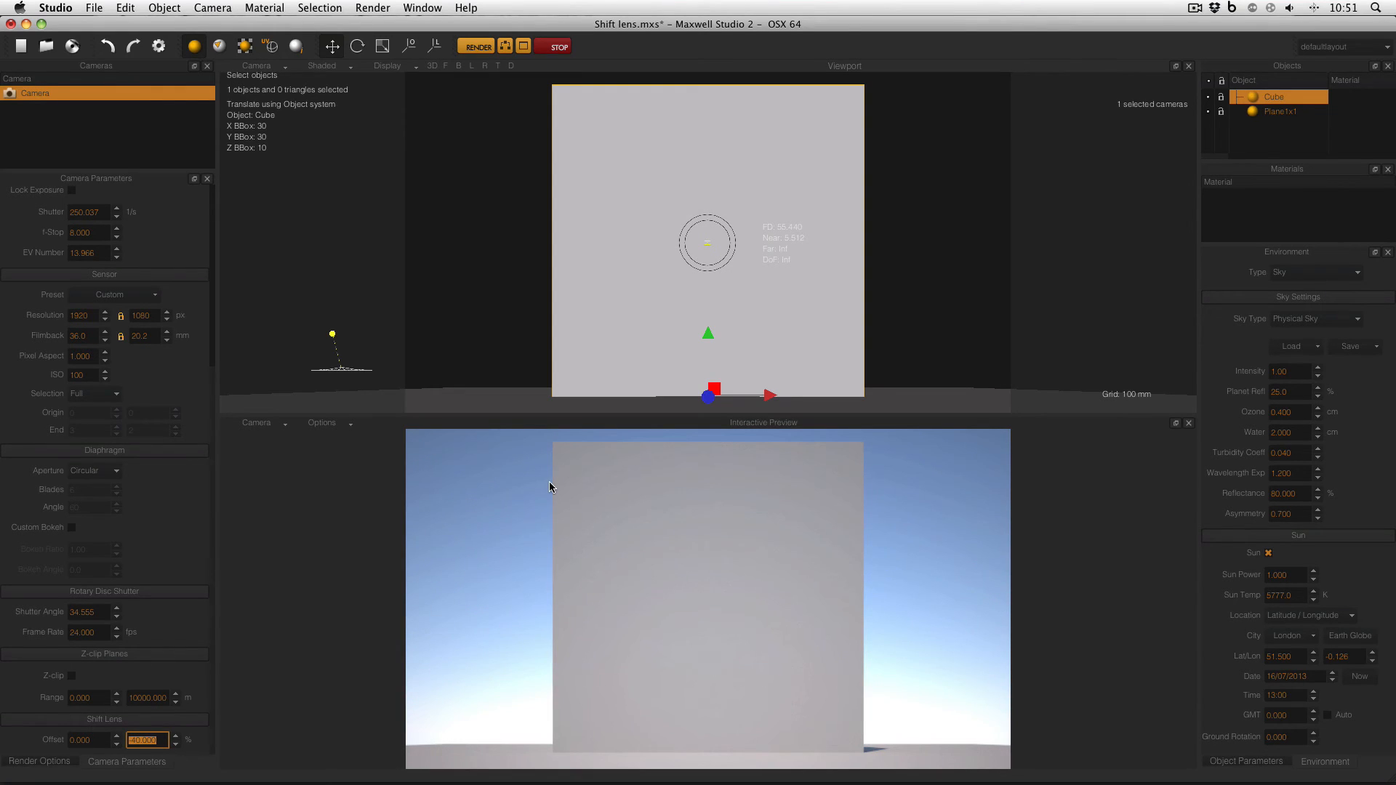